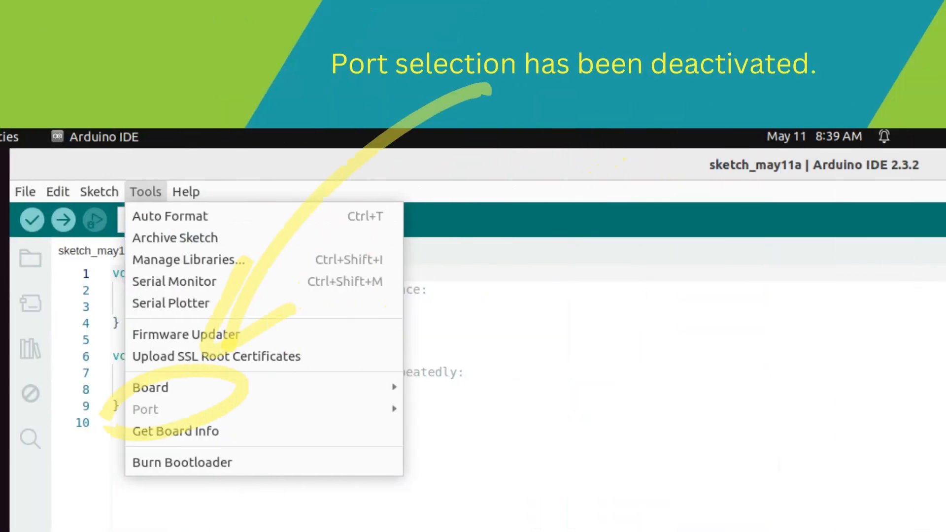
mouse_move(172, 349)
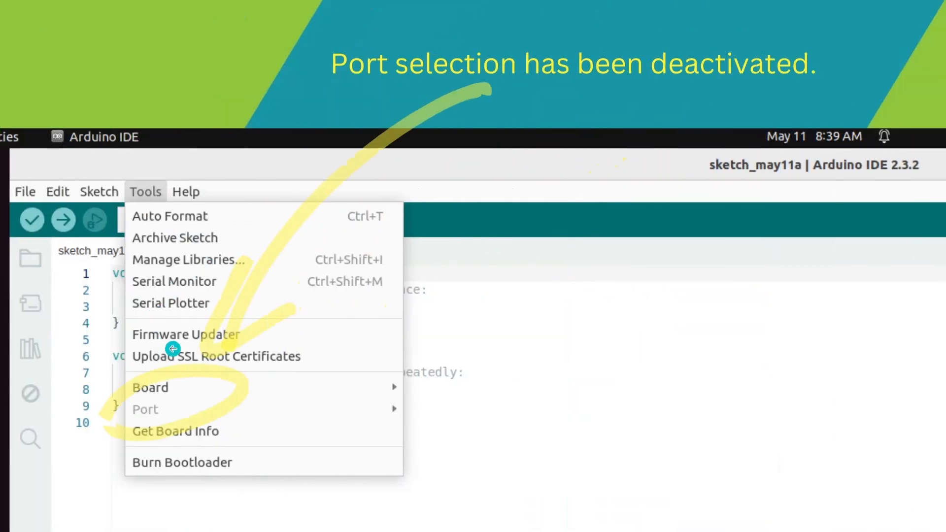
mouse_move(168, 398)
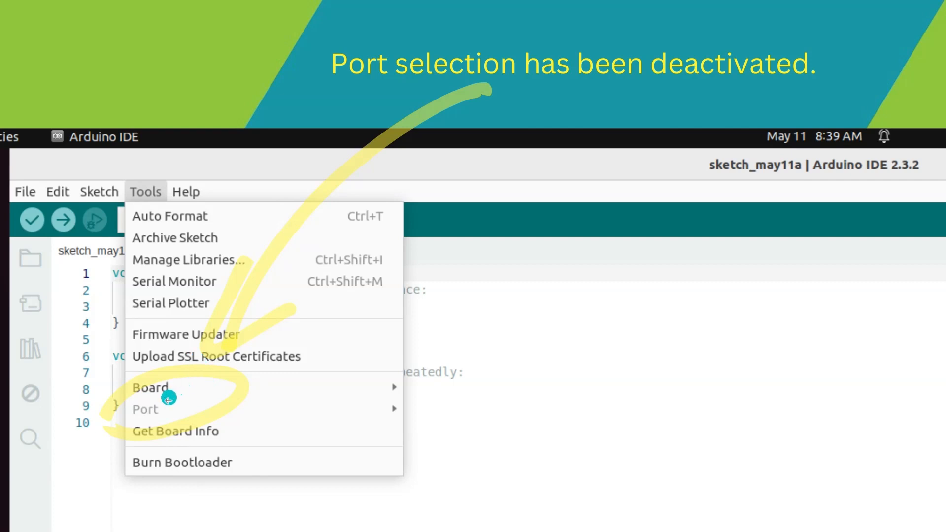
mouse_move(320, 253)
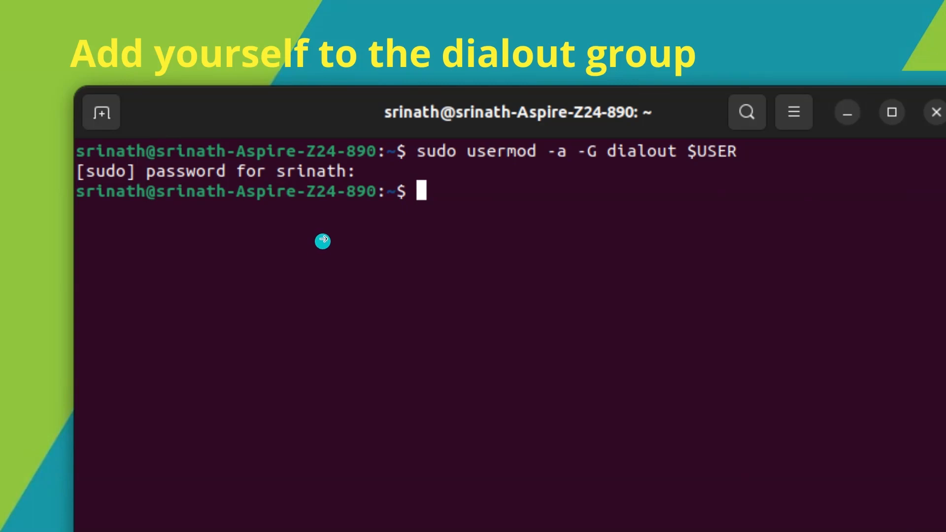
mouse_move(479, 172)
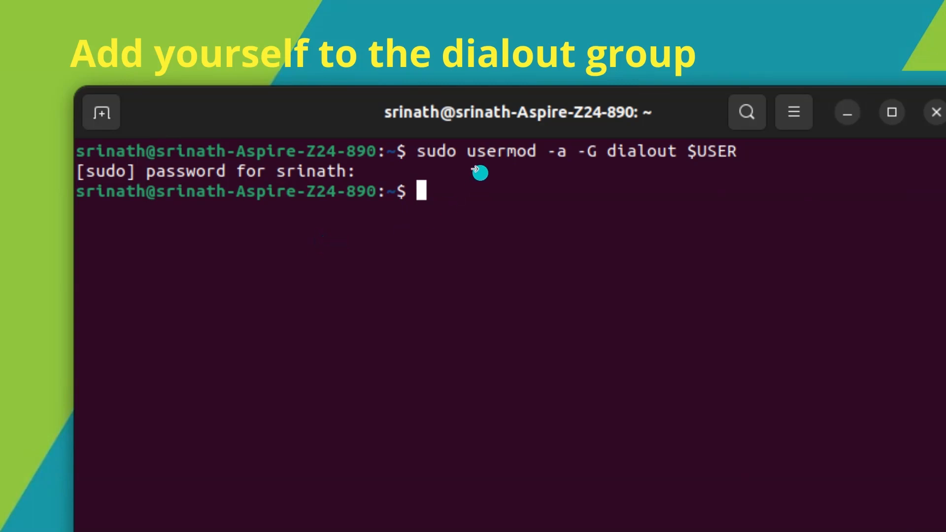
mouse_move(440, 168)
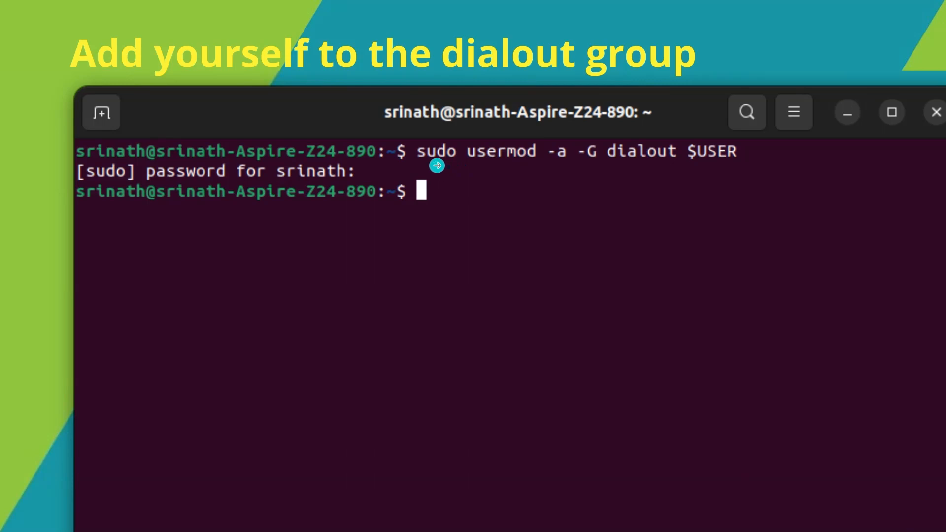
mouse_move(507, 167)
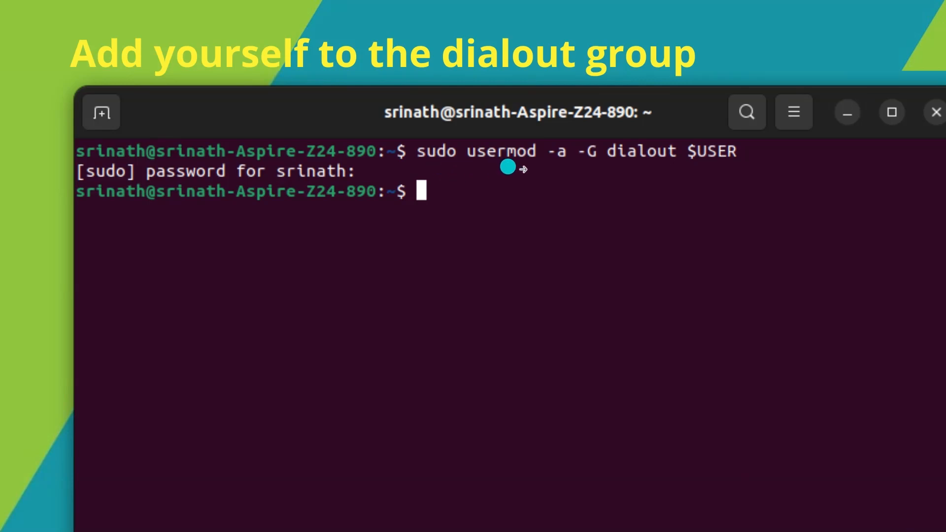
mouse_move(620, 173)
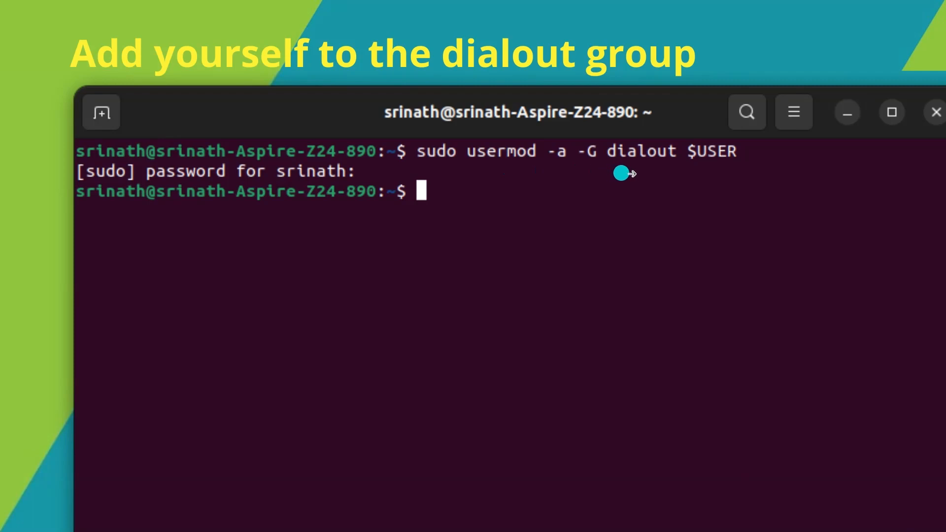
mouse_move(700, 174)
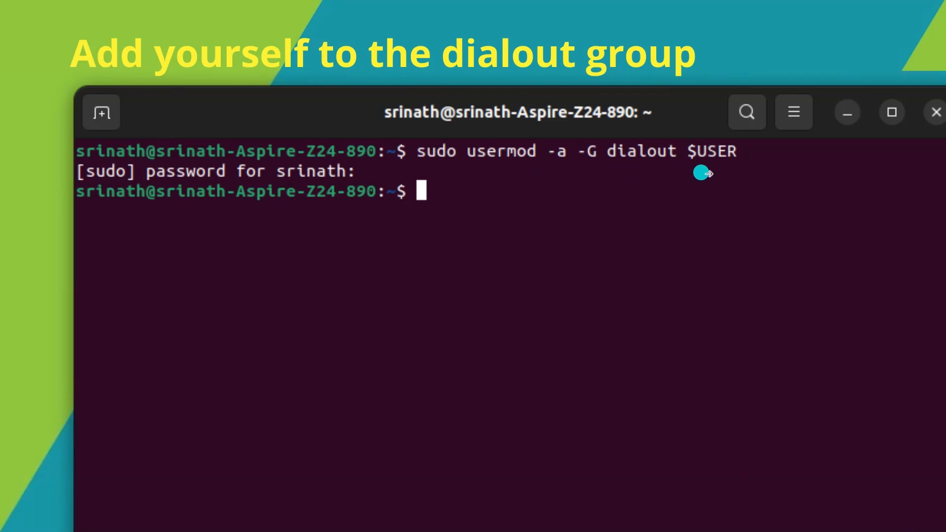
mouse_move(728, 172)
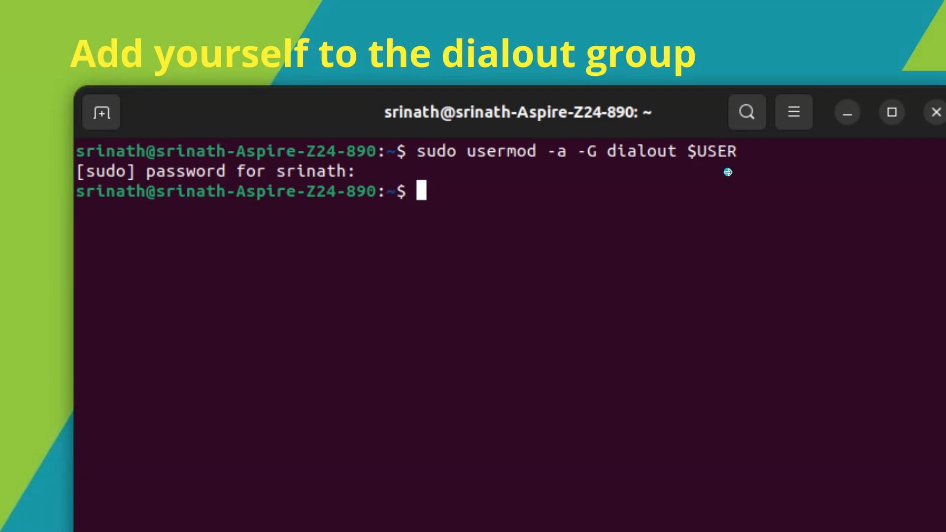
mouse_move(728, 172)
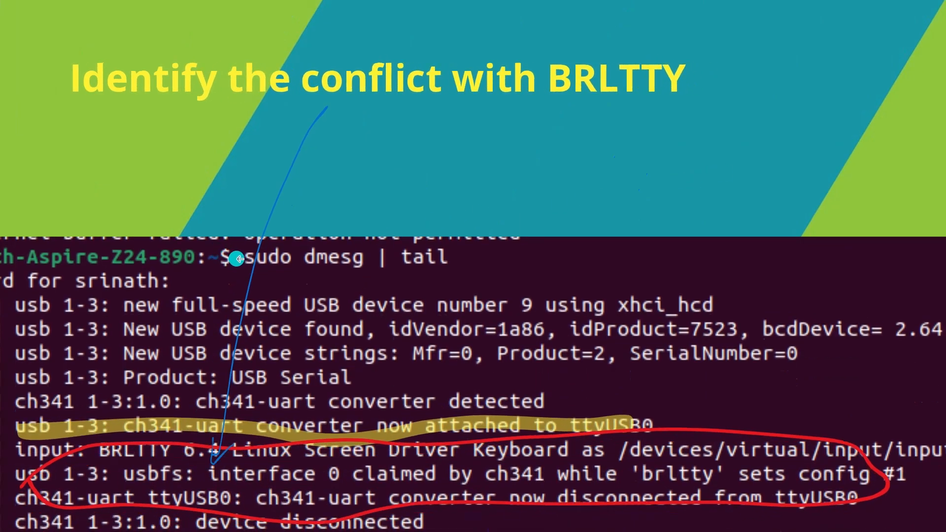
mouse_move(415, 269)
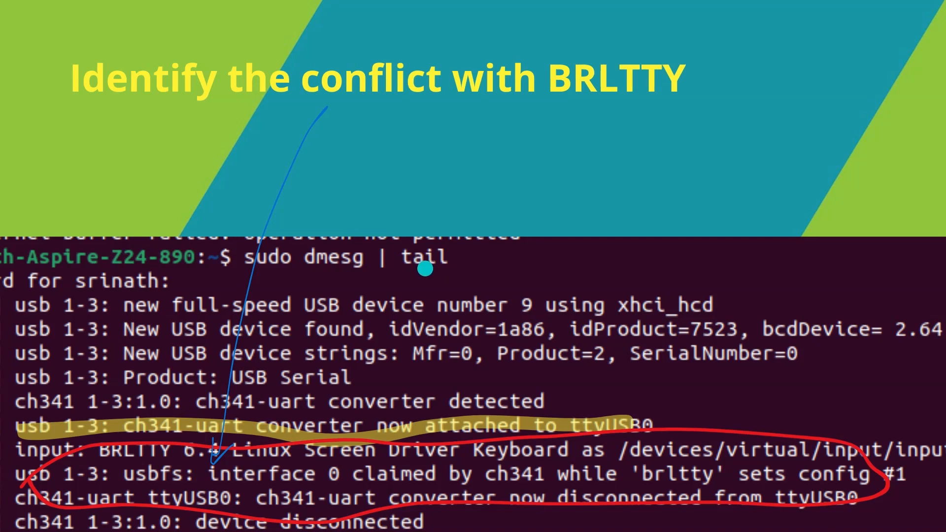
mouse_move(452, 394)
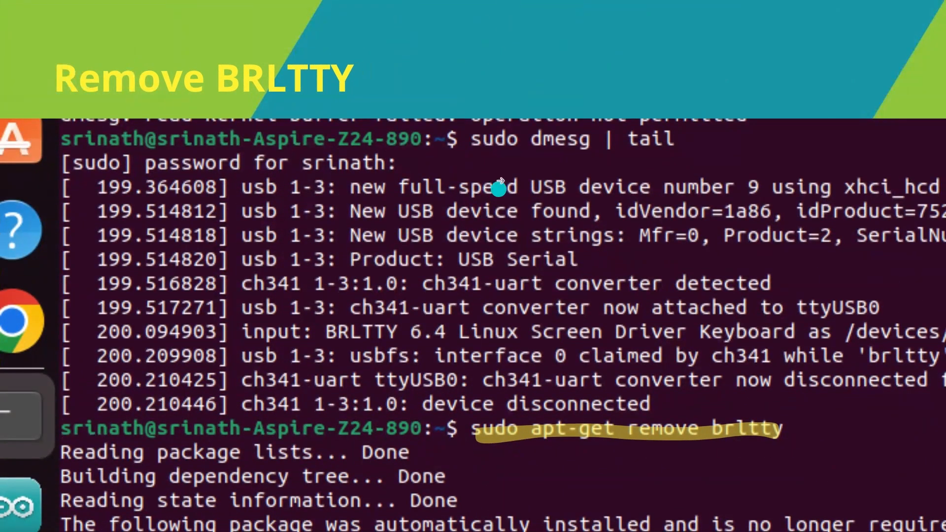
mouse_move(347, 130)
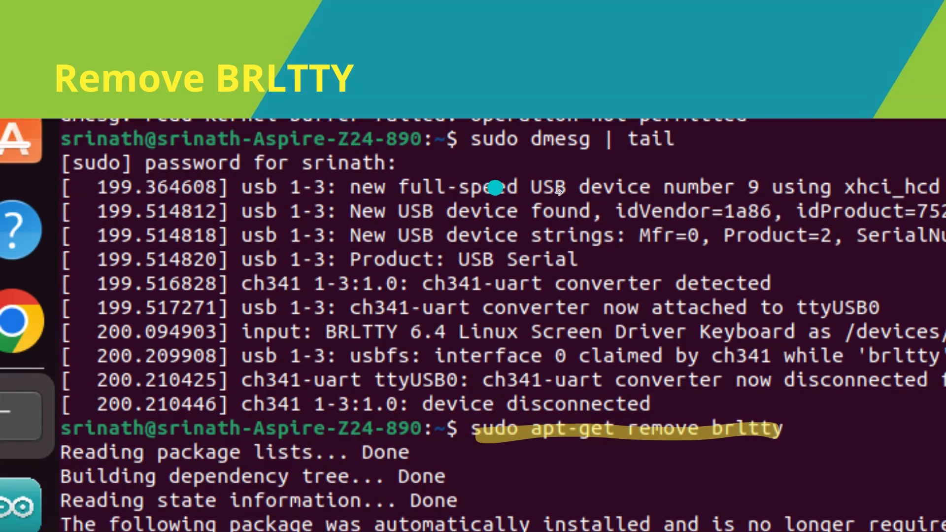
mouse_move(651, 398)
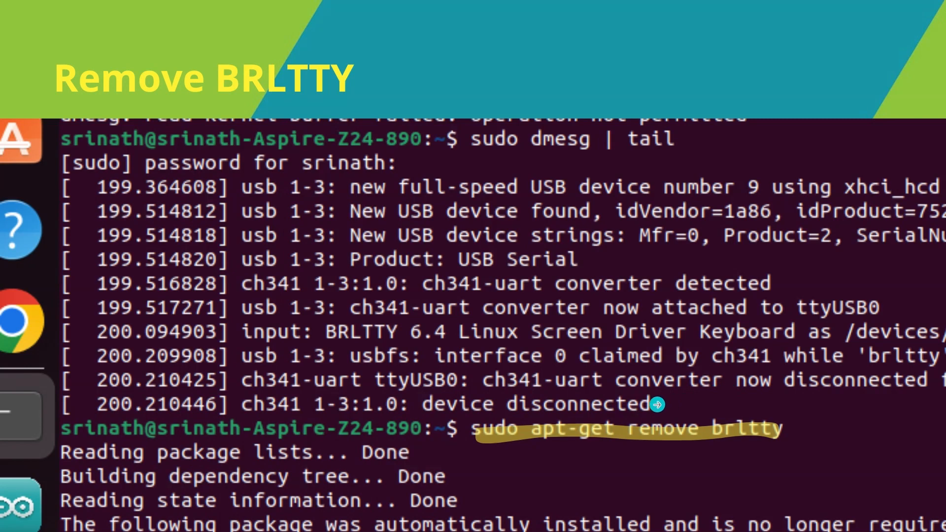
mouse_move(578, 430)
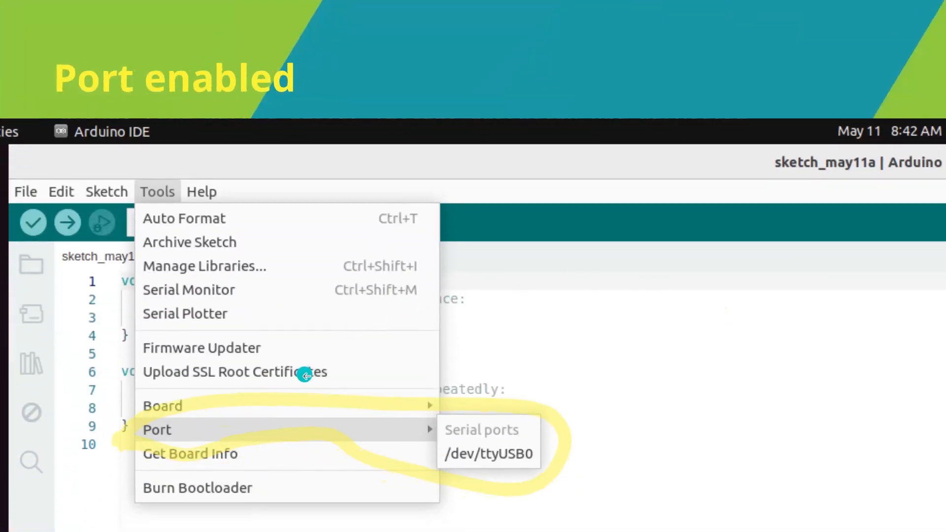
mouse_move(324, 395)
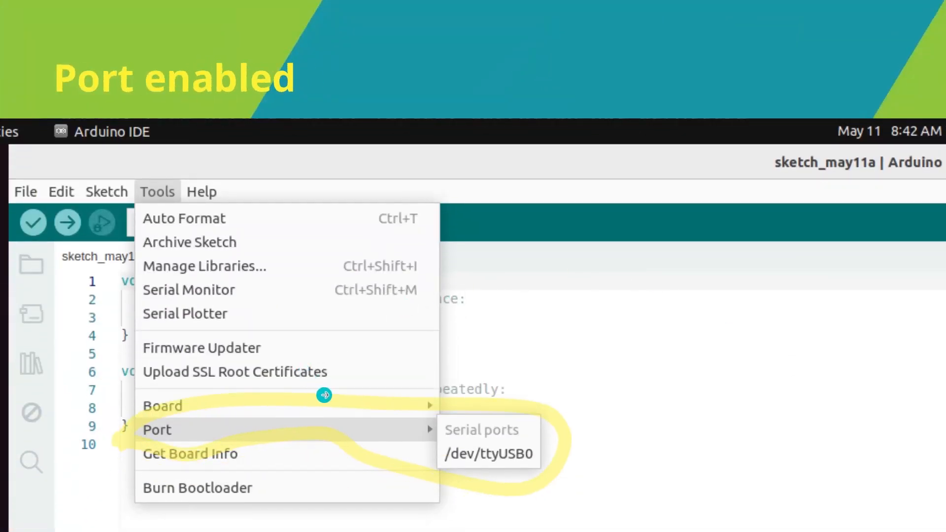